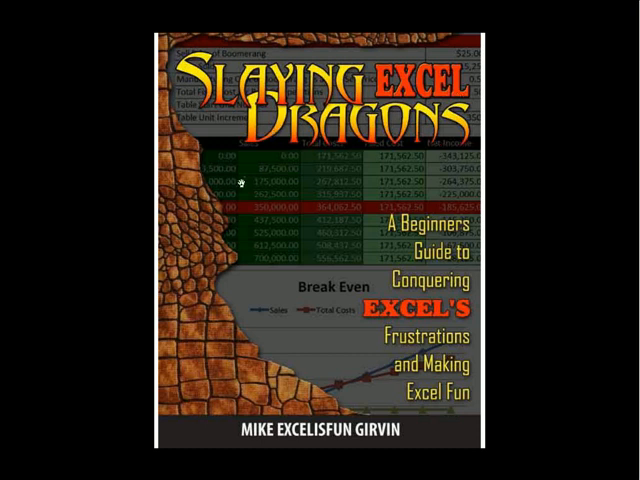
{"action": "mouse_move", "coordinate": [412, 96]}
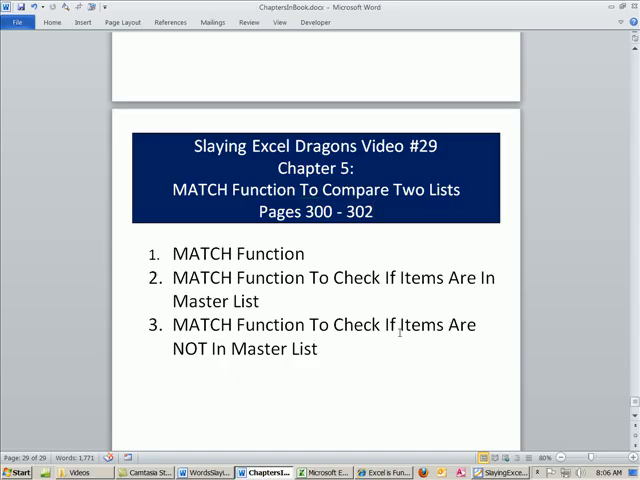
{"action": "left_click", "coordinate": [368, 212]}
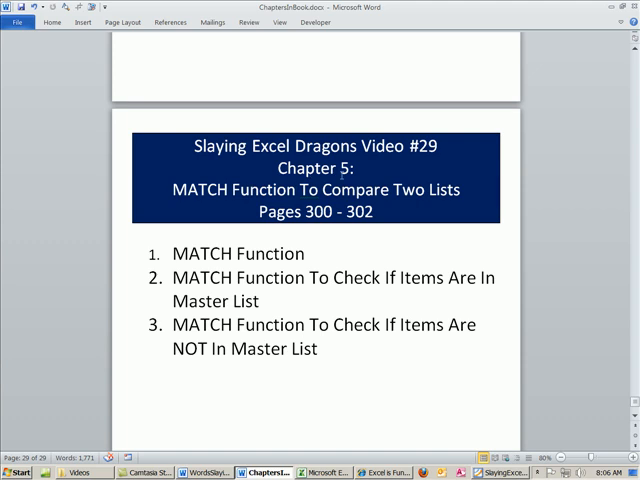
{"action": "mouse_move", "coordinate": [422, 172]}
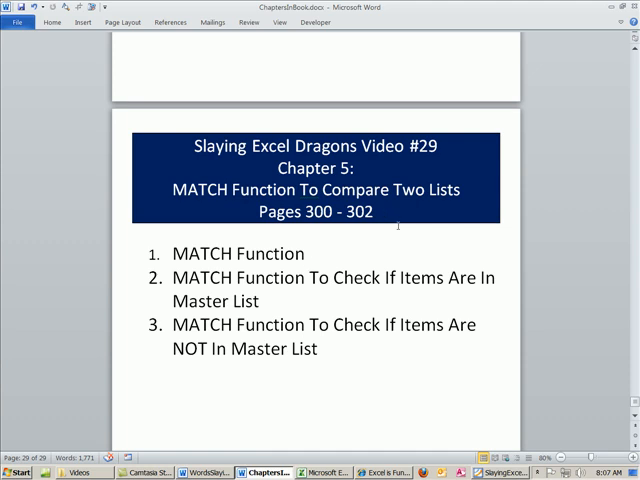
{"action": "left_click", "coordinate": [308, 252]}
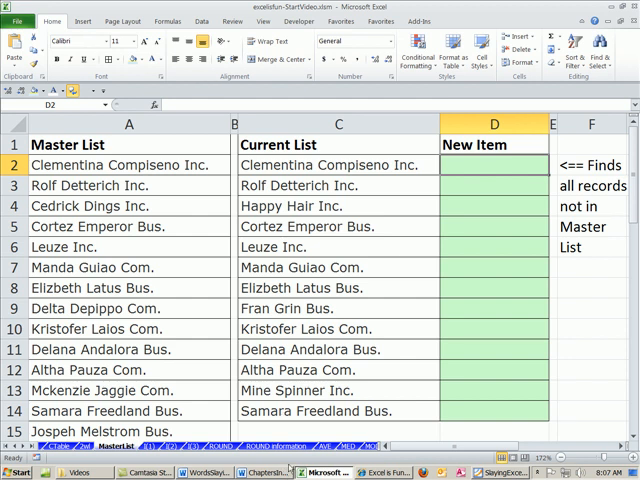
{"action": "mouse_move", "coordinate": [292, 468]}
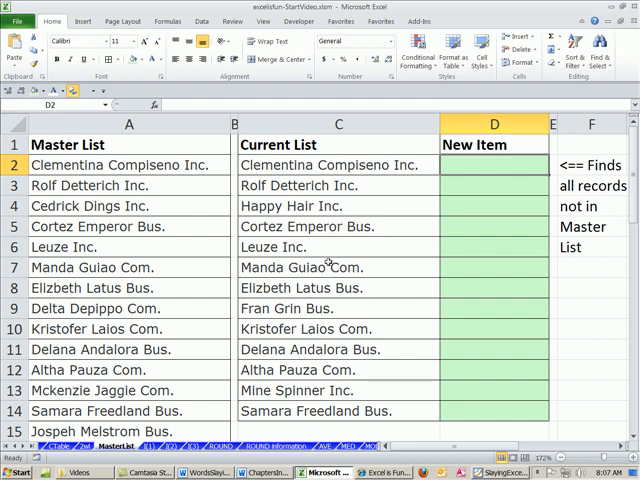
{"action": "mouse_move", "coordinate": [312, 160]}
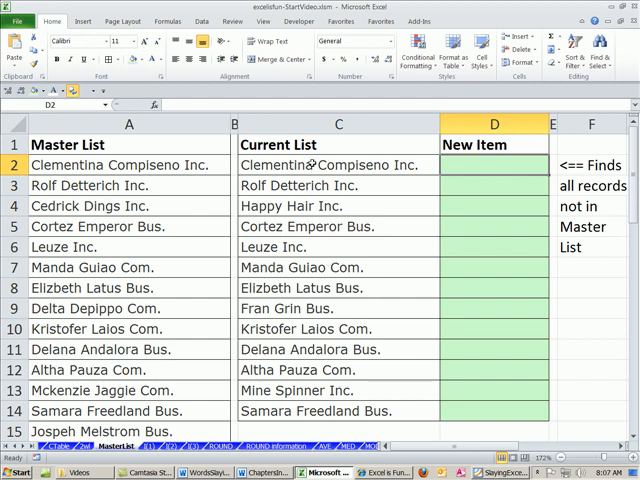
{"action": "mouse_move", "coordinate": [140, 348]}
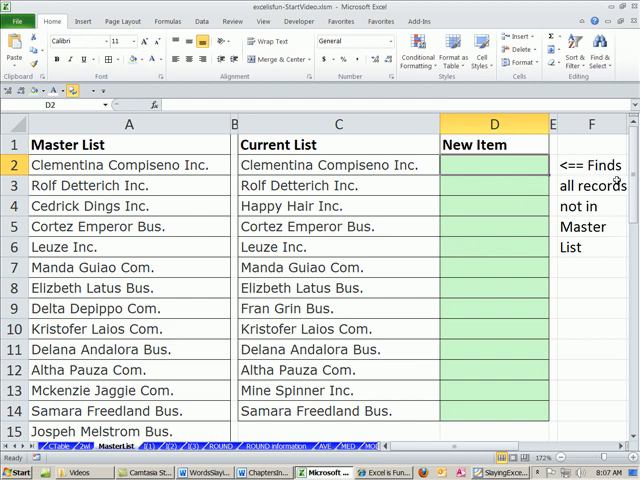
{"action": "left_click", "coordinate": [338, 164]}
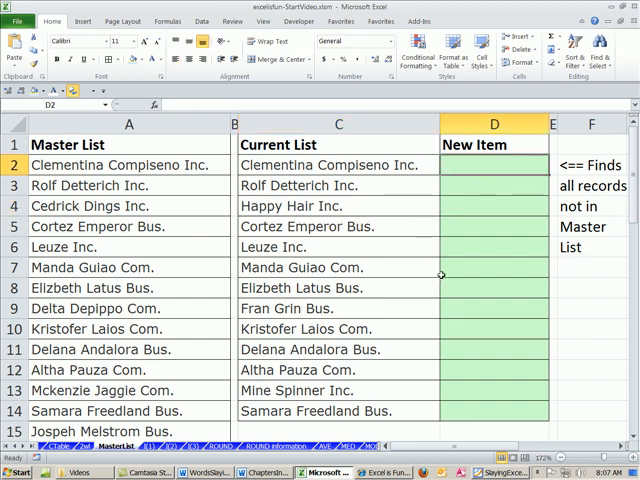
{"action": "mouse_move", "coordinate": [456, 296]}
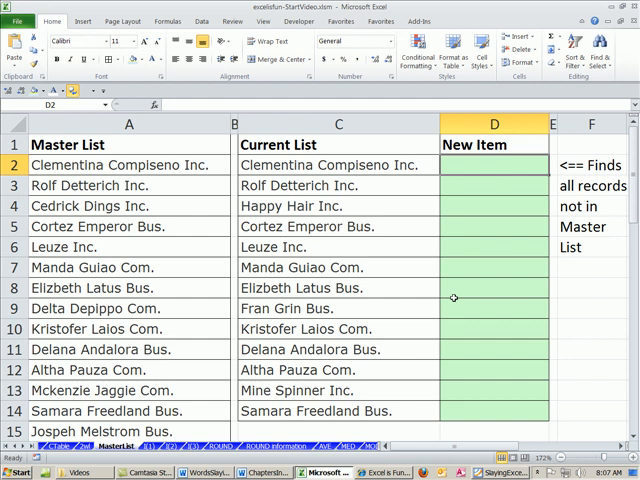
Enter =MATCH(C2,$A$2:$A$31,0) in D2 to locate C2 in the Master List by exact match.
{"action": "type", "text": "=mat"}
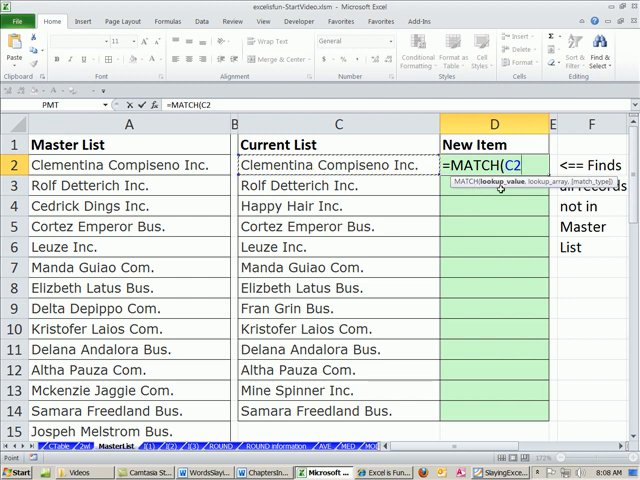
{"action": "type", "text": ",$A$2:$A$31"}
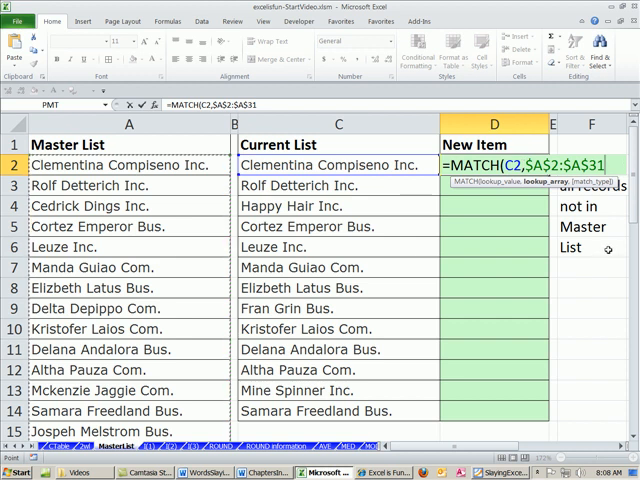
{"action": "type", "text": ","}
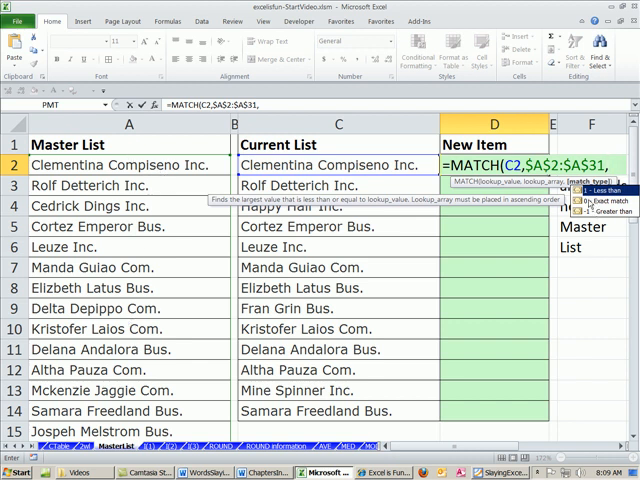
{"action": "type", "text": "0)"}
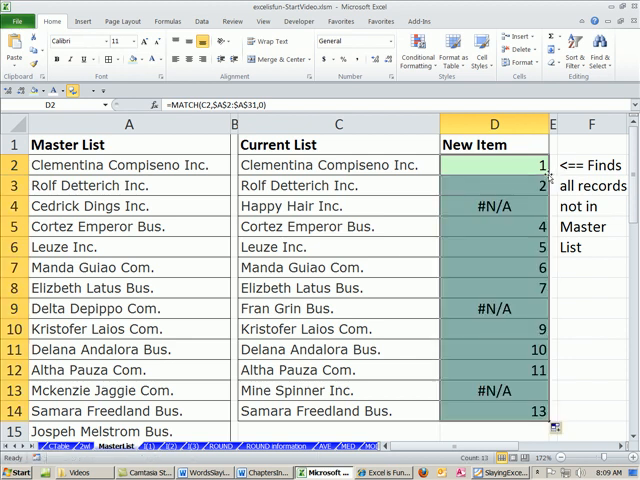
Inspect the Happy Hair Inc. row, whose MATCH returns #N/A as it is missing from the Master List.
{"action": "left_click", "coordinate": [494, 206]}
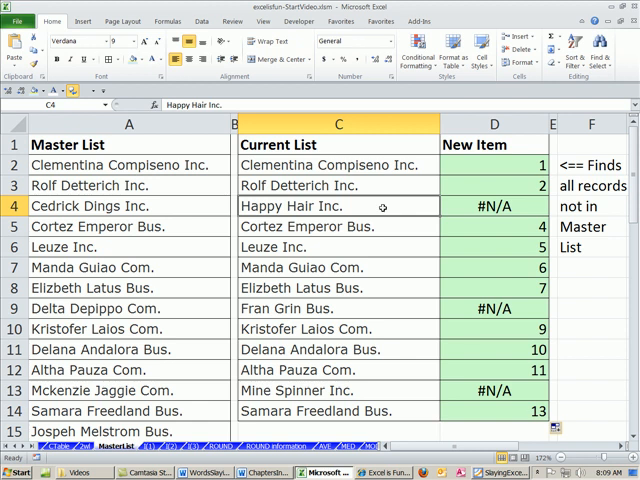
{"action": "mouse_move", "coordinate": [398, 218]}
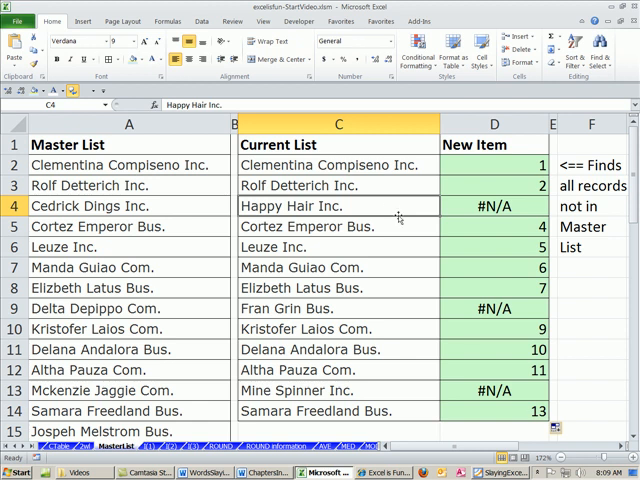
{"action": "left_click", "coordinate": [494, 206]}
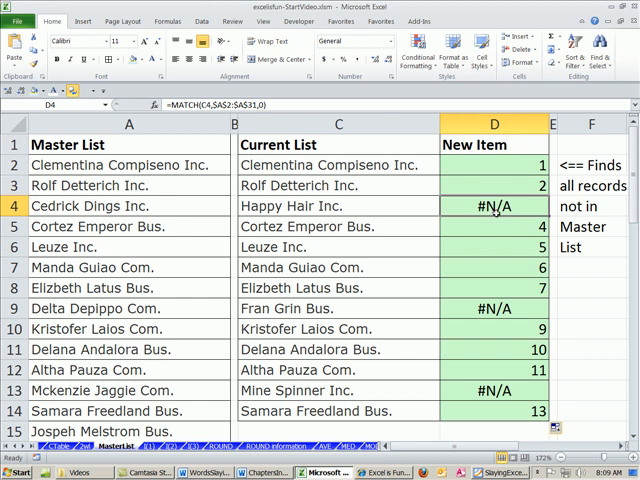
{"action": "mouse_move", "coordinate": [506, 236]}
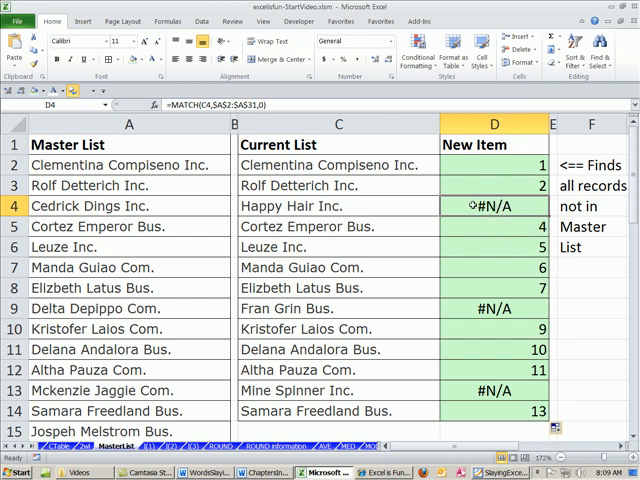
{"action": "right_click", "coordinate": [494, 206]}
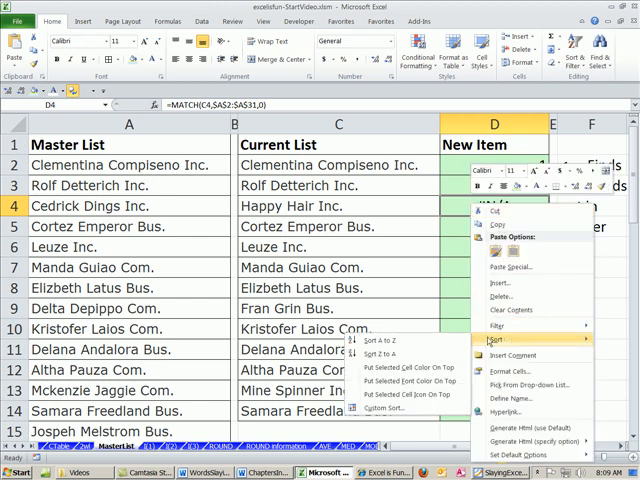
{"action": "mouse_move", "coordinate": [400, 344]}
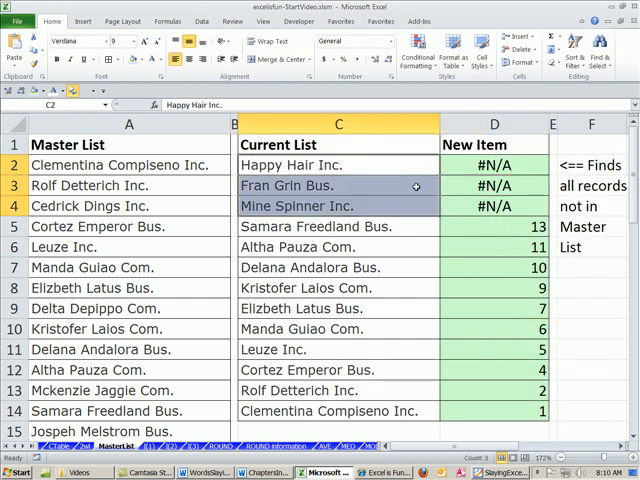
{"action": "mouse_move", "coordinate": [140, 404]}
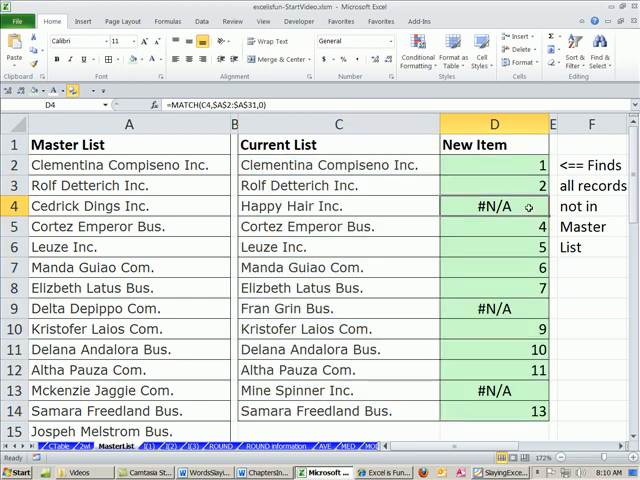
Wrap D2 in ISNA as =ISNA(MATCH(C2,$A$2:$A$31,0)) so missing names return TRUE.
{"action": "double_click", "coordinate": [494, 206]}
{"action": "type", "text": "is"}
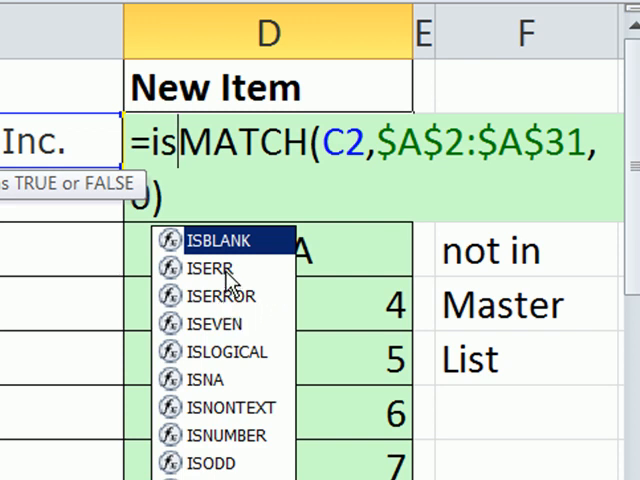
{"action": "mouse_move", "coordinate": [228, 252]}
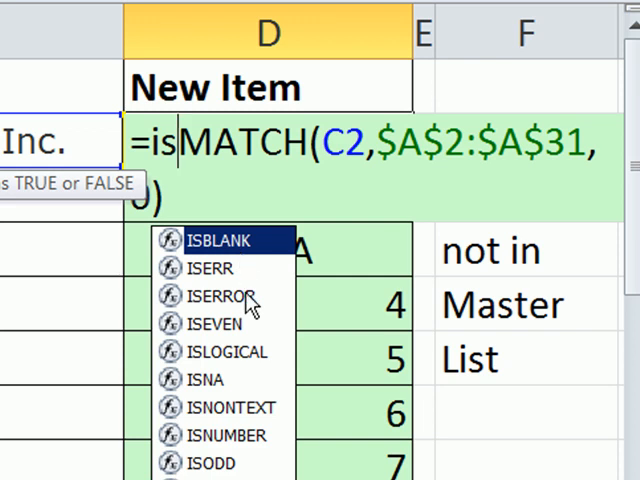
{"action": "mouse_move", "coordinate": [228, 388]}
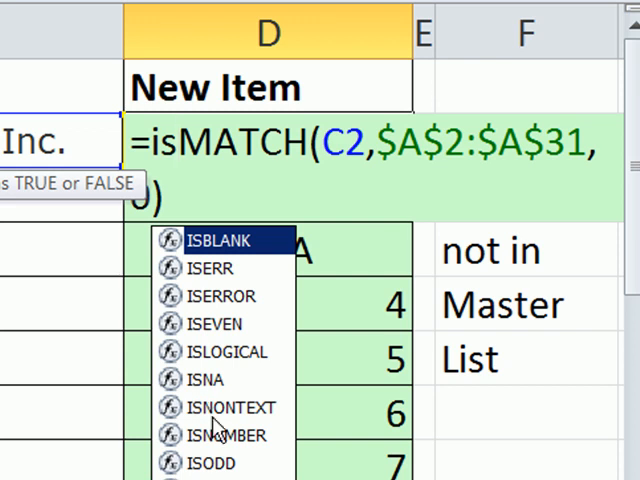
{"action": "mouse_move", "coordinate": [248, 458]}
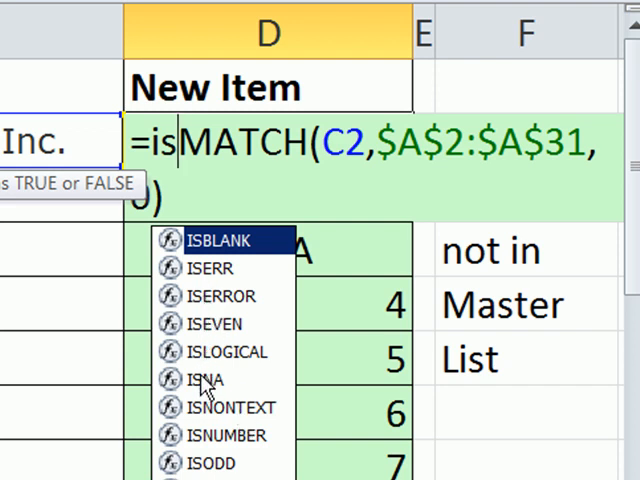
{"action": "double_click", "coordinate": [206, 380]}
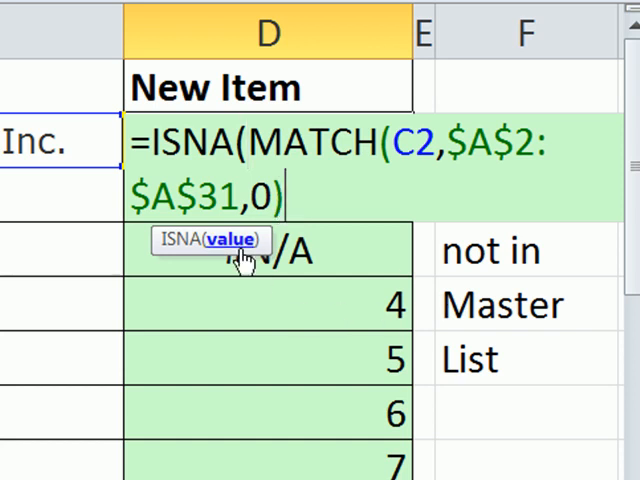
{"action": "mouse_move", "coordinate": [388, 388]}
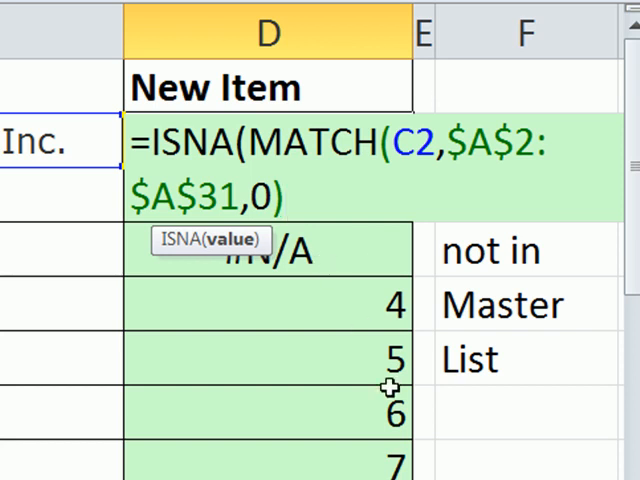
{"action": "type", "text": ")"}
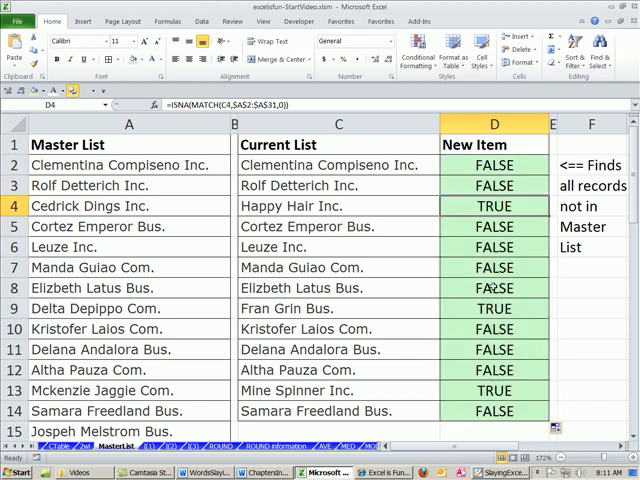
Nest the ISNA/MATCH in IF returning "Adding To List" when missing and "Nevermind" otherwise.
{"action": "left_click", "coordinate": [496, 392]}
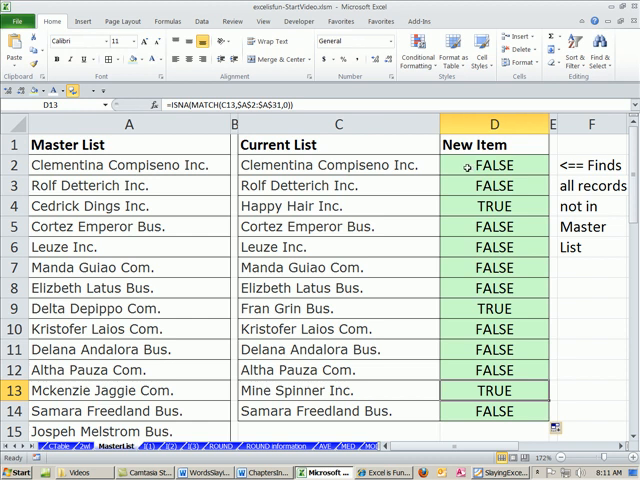
{"action": "double_click", "coordinate": [494, 164]}
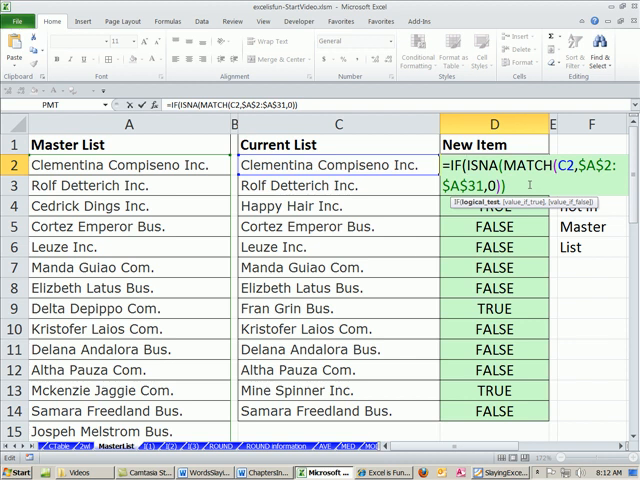
{"action": "type", "text": ","}
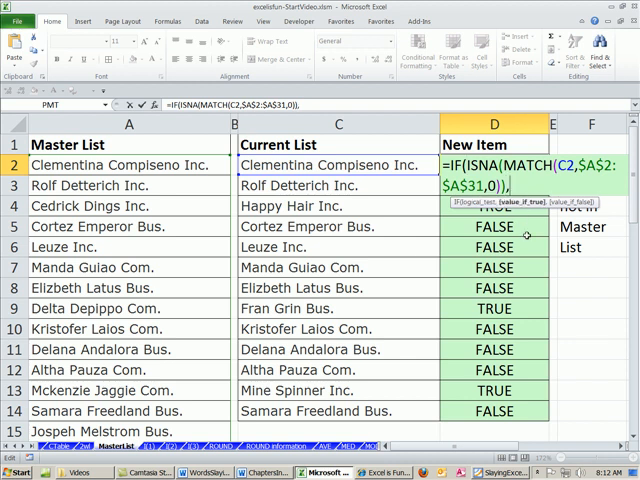
{"action": "type", "text": ",\"A"}
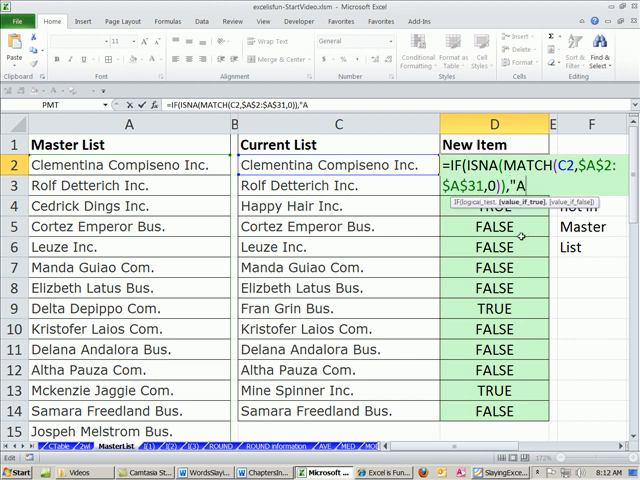
{"action": "type", "text": "dding"}
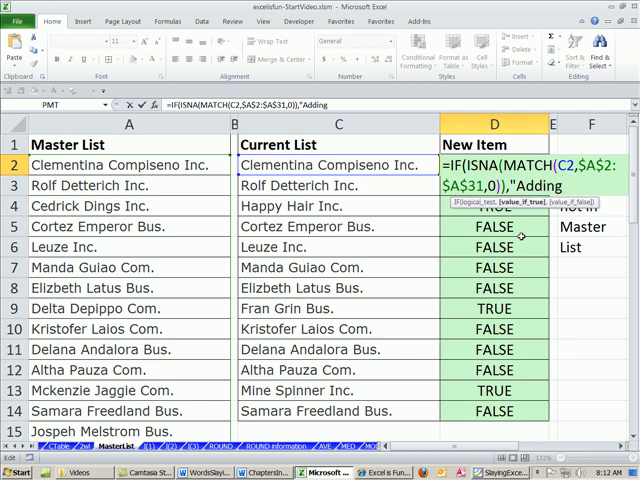
{"action": "type", "text": "T"}
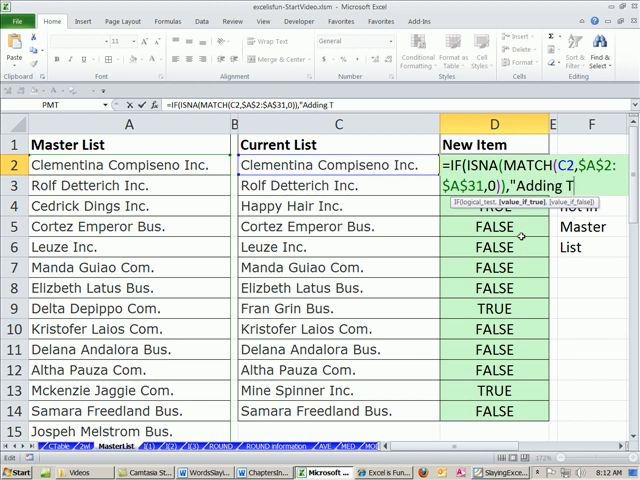
{"action": "type", "text": "o List\""}
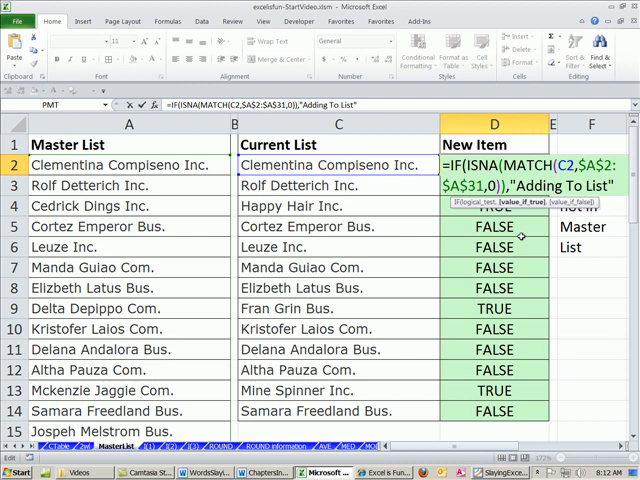
{"action": "type", "text": ","}
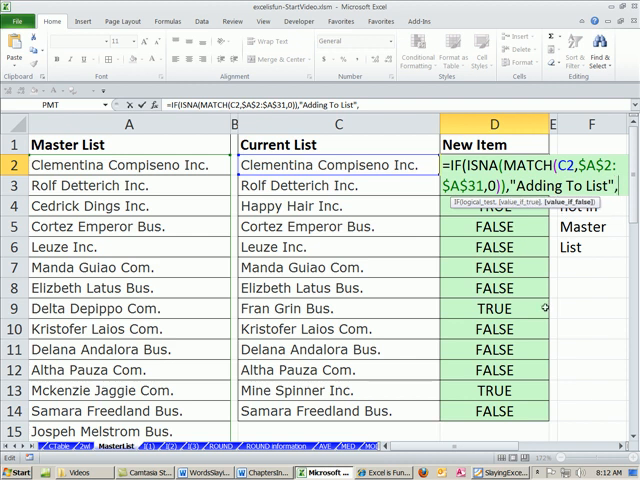
{"action": "type", "text": ",\"Nevermind\")"}
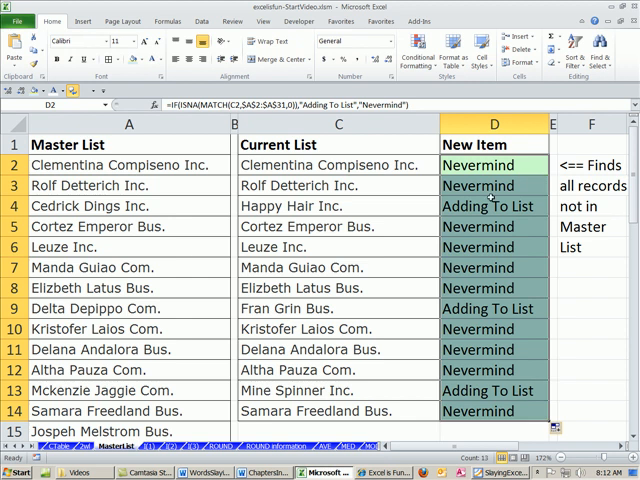
Review a New Item result and scroll down to the 'Finds all records in Master List' area.
{"action": "double_click", "coordinate": [492, 206]}
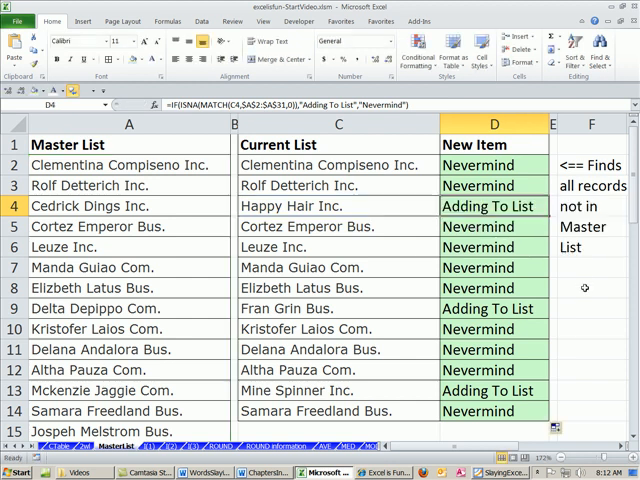
{"action": "mouse_move", "coordinate": [568, 300]}
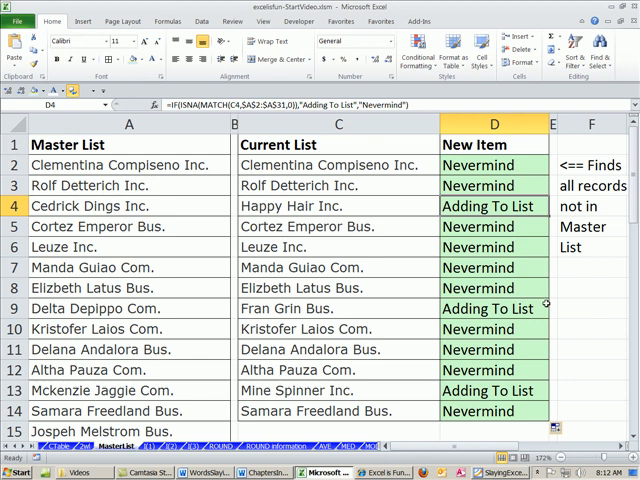
{"action": "scroll", "scroll_direction": "down", "scroll_amount": 3}
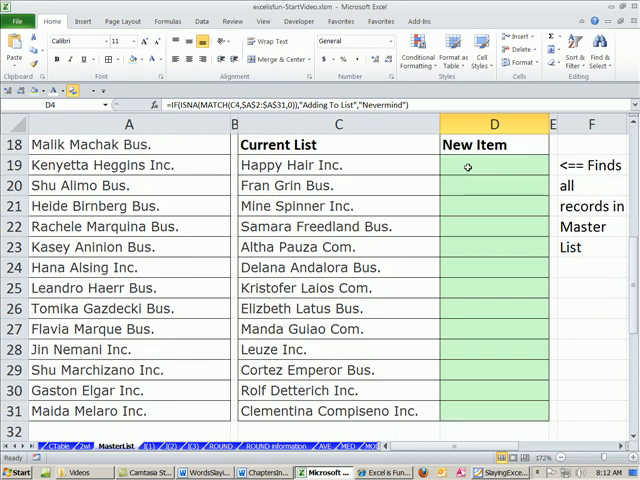
Fill D19:D31 with =MATCH(C19,$A$2:$A$31,0), giving Master List positions or #N/A.
{"action": "left_click", "coordinate": [494, 164]}
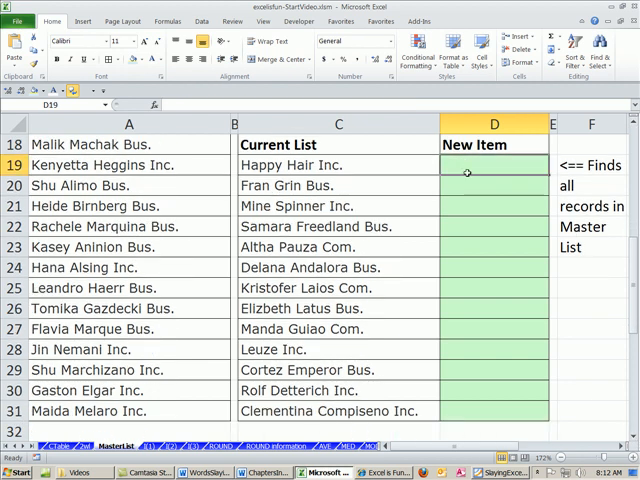
{"action": "type", "text": "=MATCH(C19,$A$2:$A$31"}
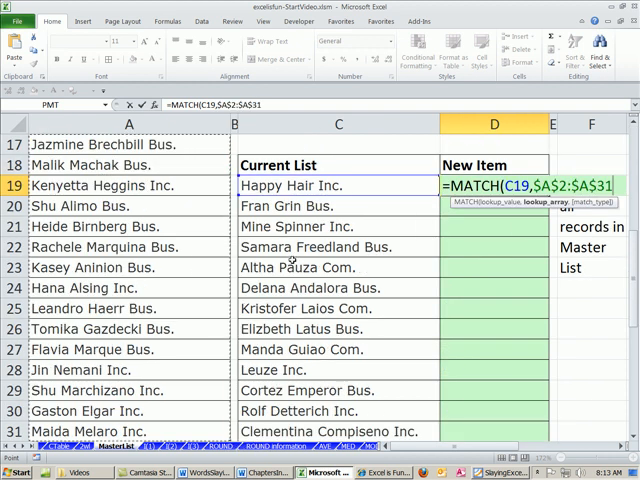
{"action": "type", "text": "0"}
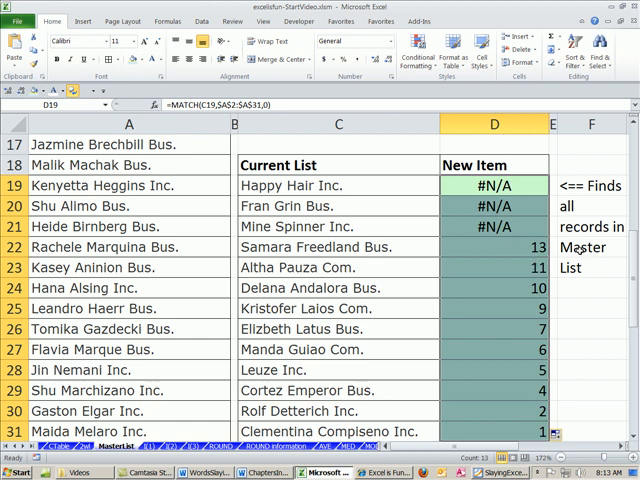
Wrap D19's MATCH in ISNUMBER so names found in the Master List show TRUE, then review the result.
{"action": "left_click", "coordinate": [492, 246]}
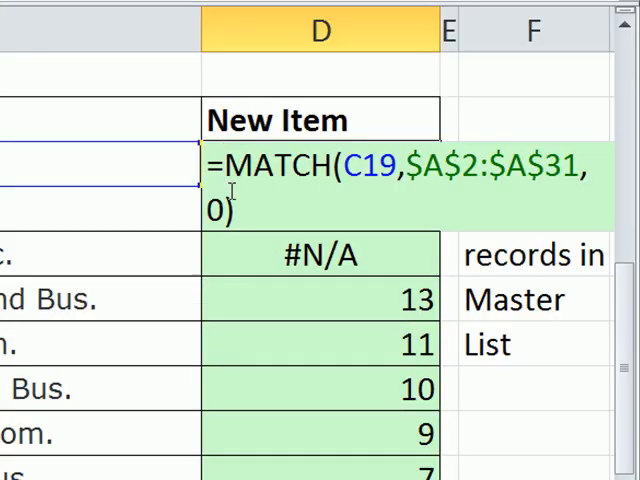
{"action": "type", "text": "isn"}
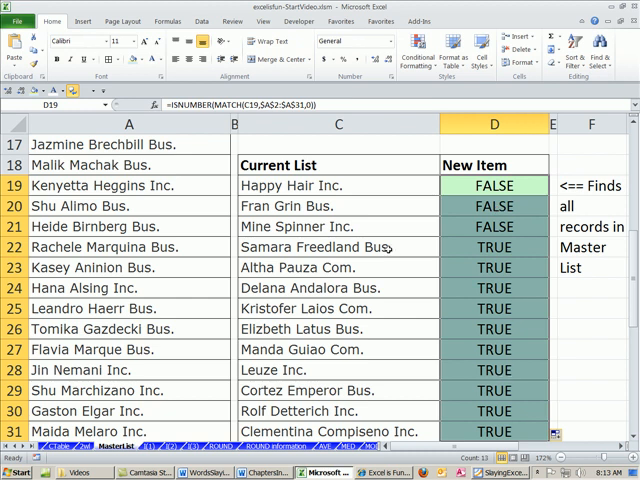
{"action": "left_click", "coordinate": [338, 288]}
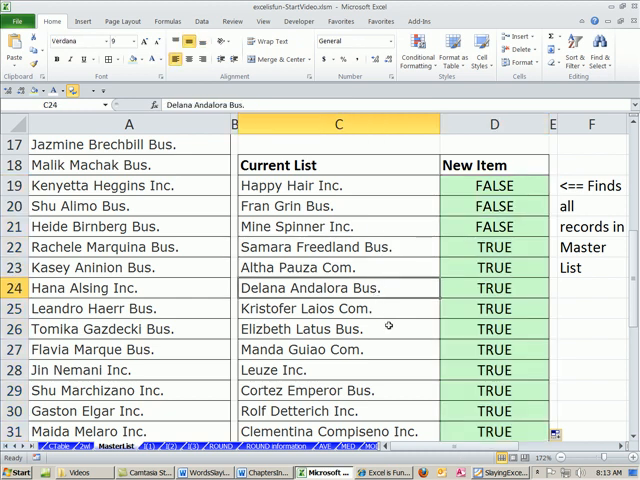
{"action": "left_click", "coordinate": [494, 184]}
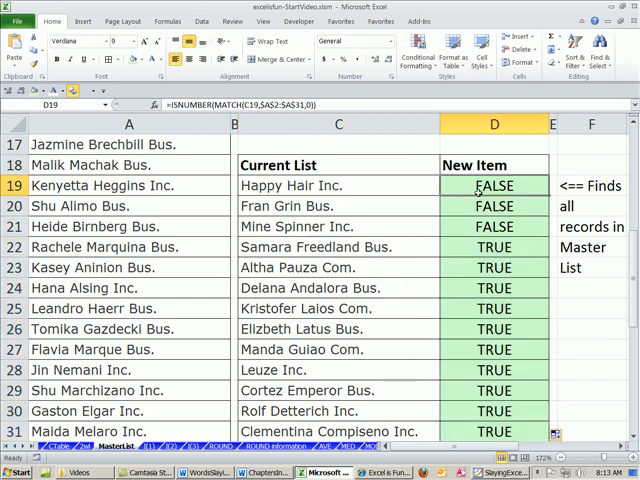
{"action": "double_click", "coordinate": [492, 184]}
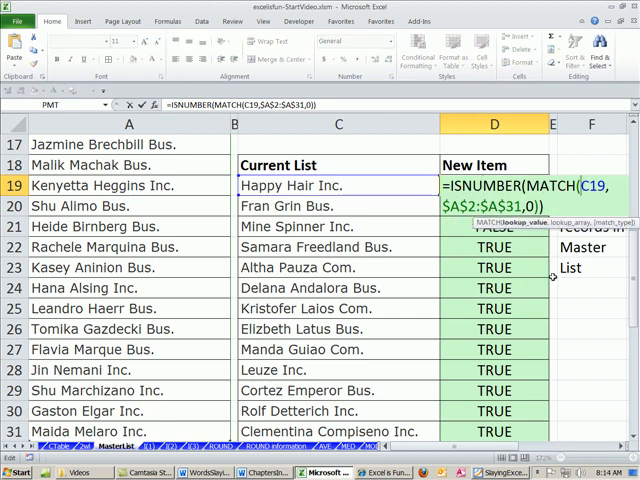